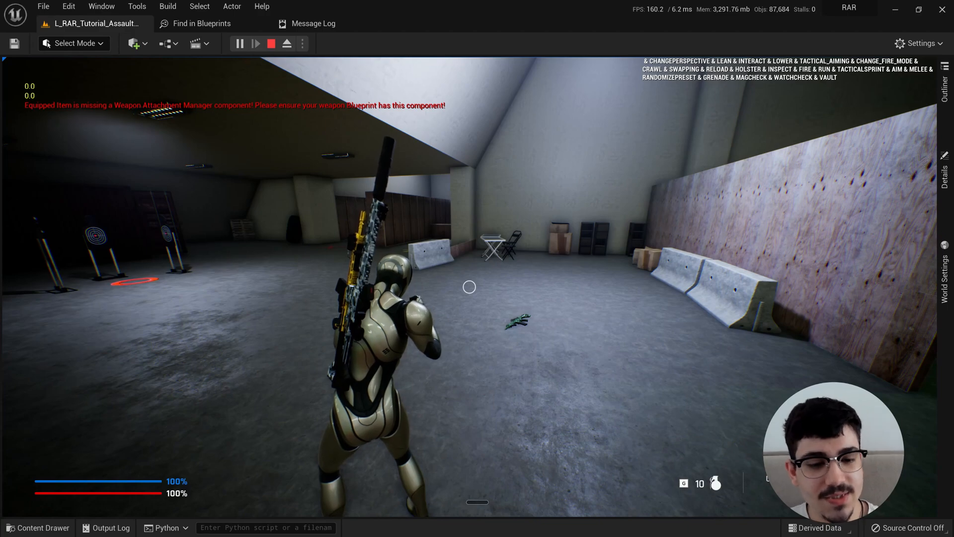
- End the play session and open the BP_IG_Character blueprint from the Characters folder
click(270, 43)
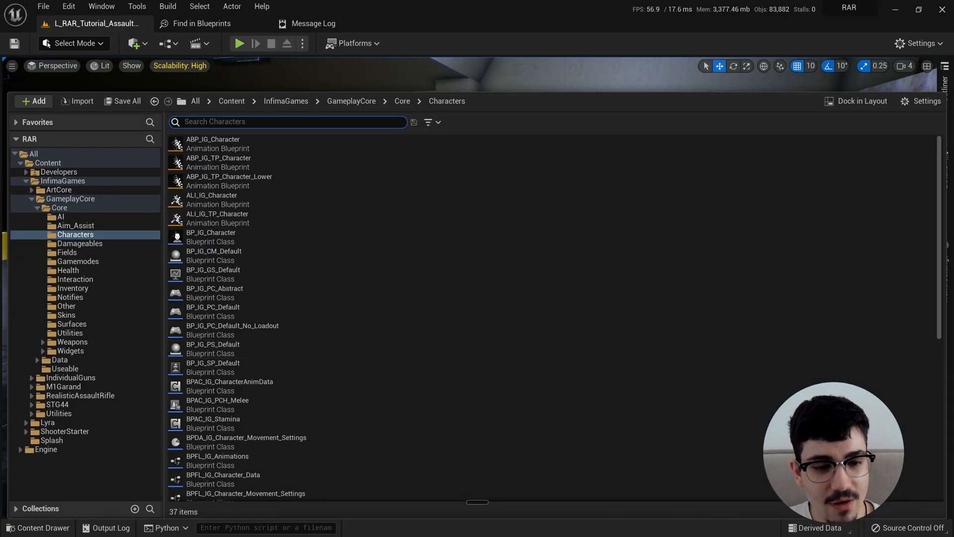
click(211, 236)
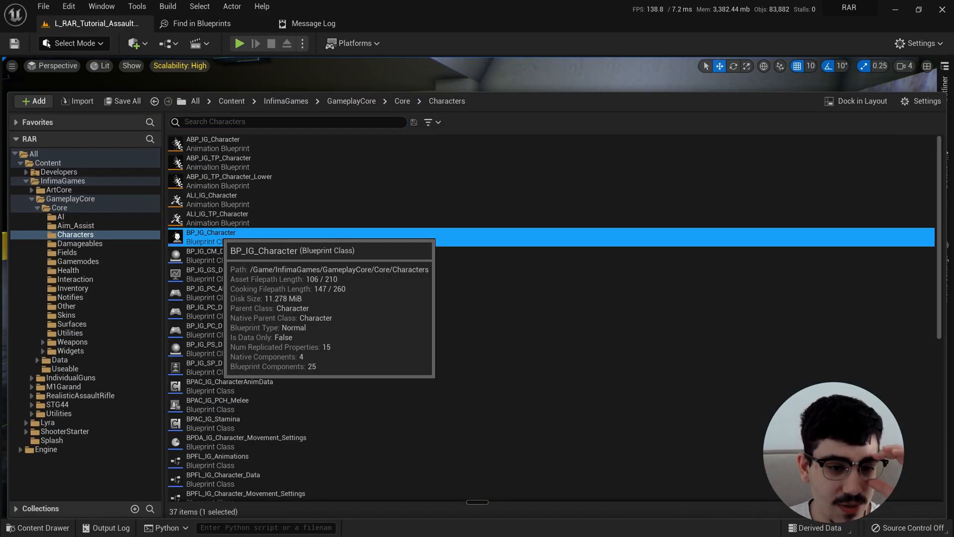
double_click(211, 232)
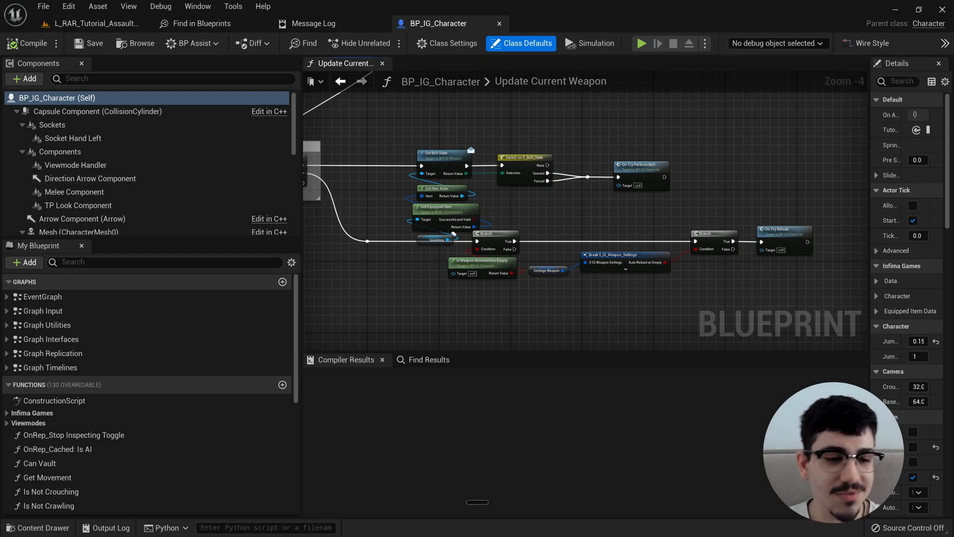
- Open SKM_Manny and view SOCKET_Rifle_Holster_01 and _02 plus the blueprint's holster components
click(87, 156)
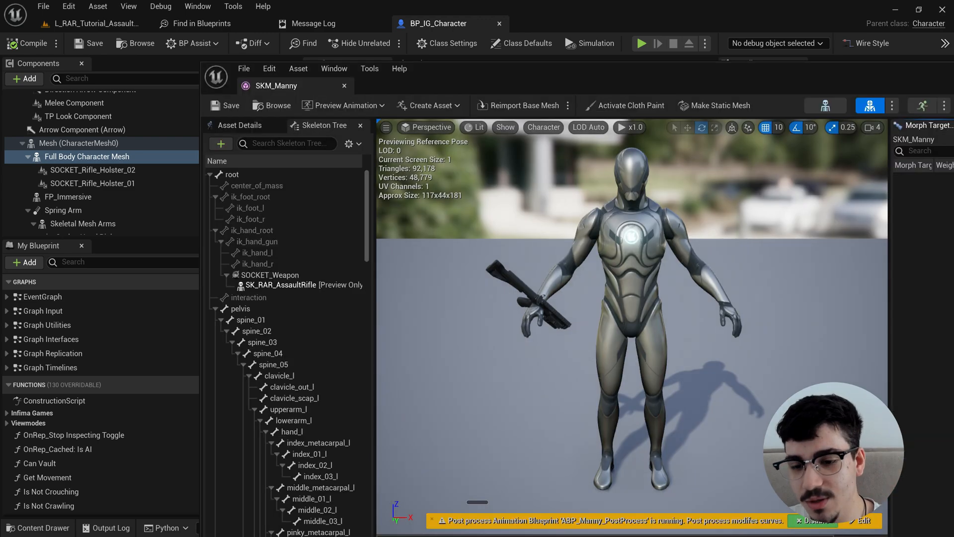
scroll(down, 3)
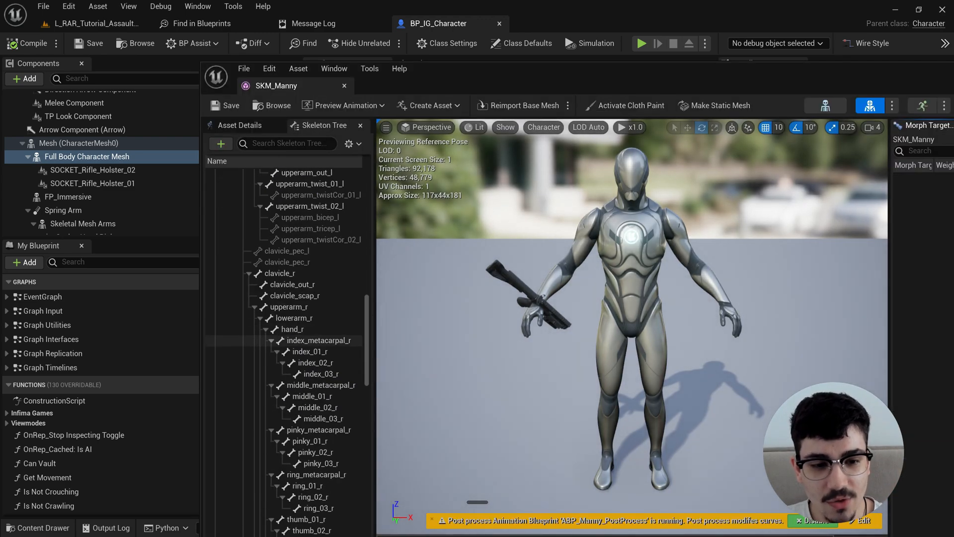
scroll(down, 3)
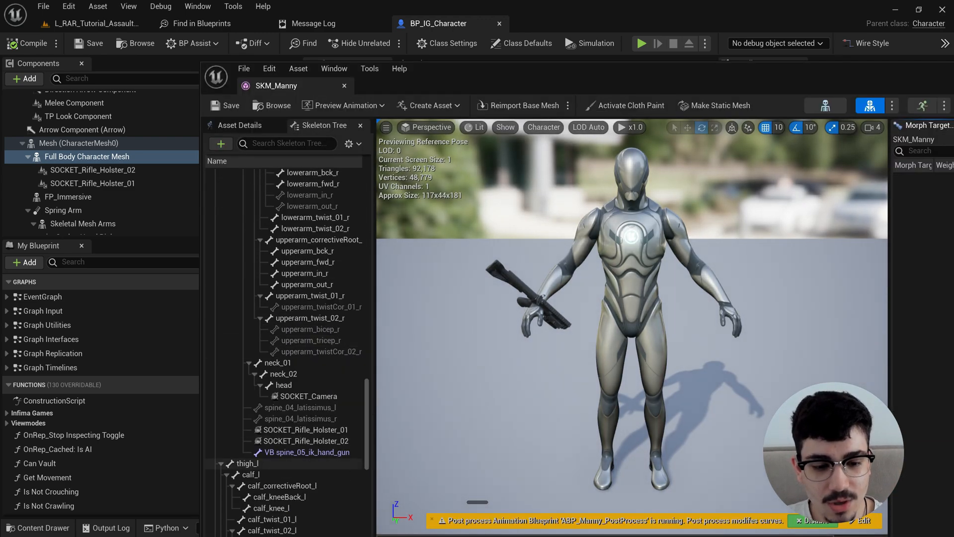
click(300, 429)
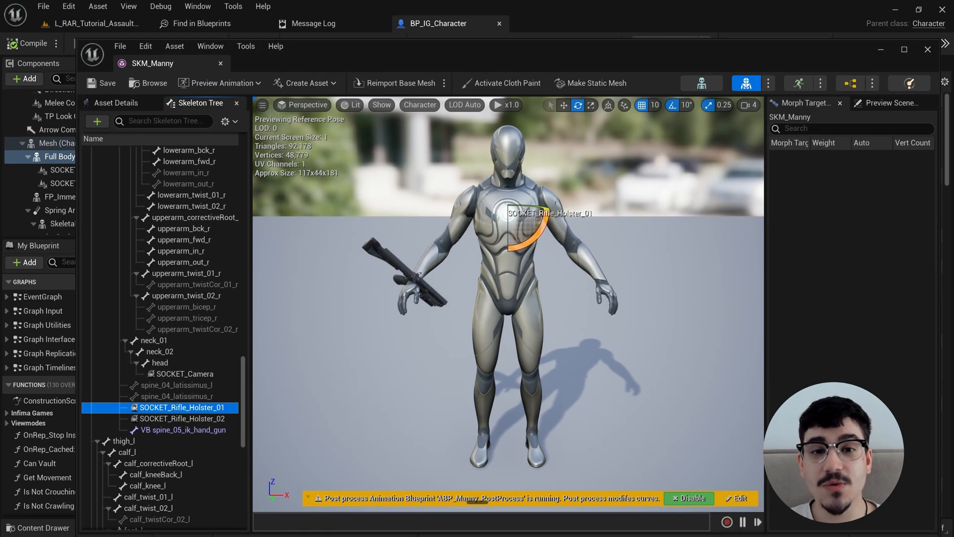
click(182, 418)
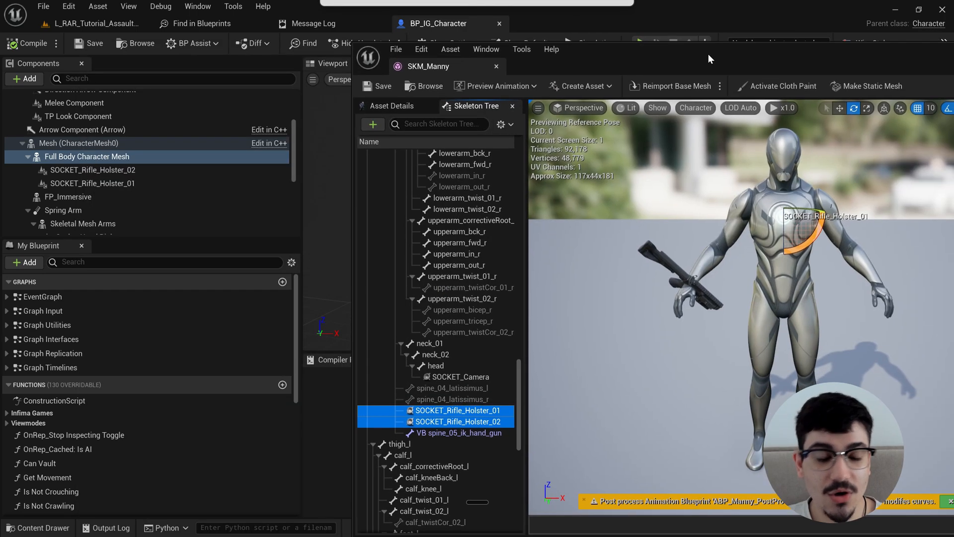
click(93, 170)
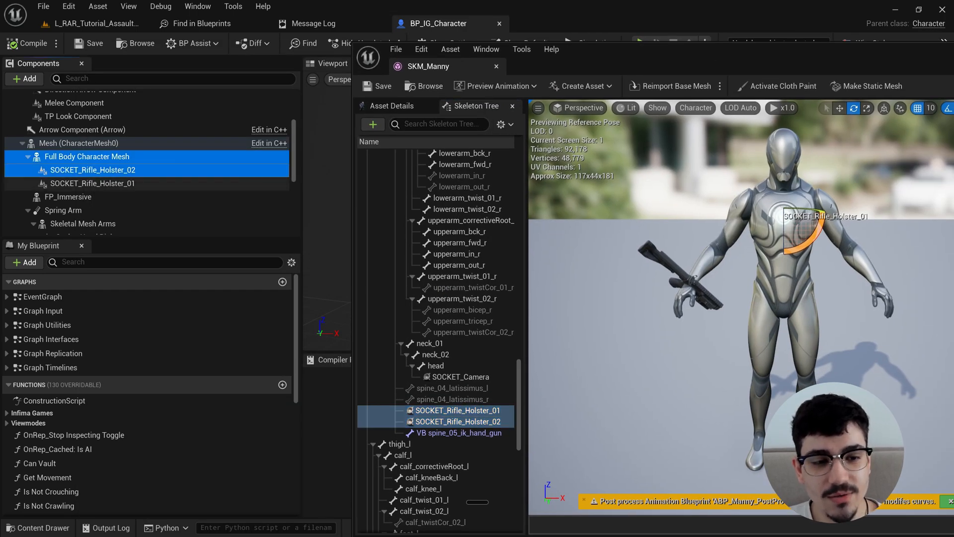
click(93, 183)
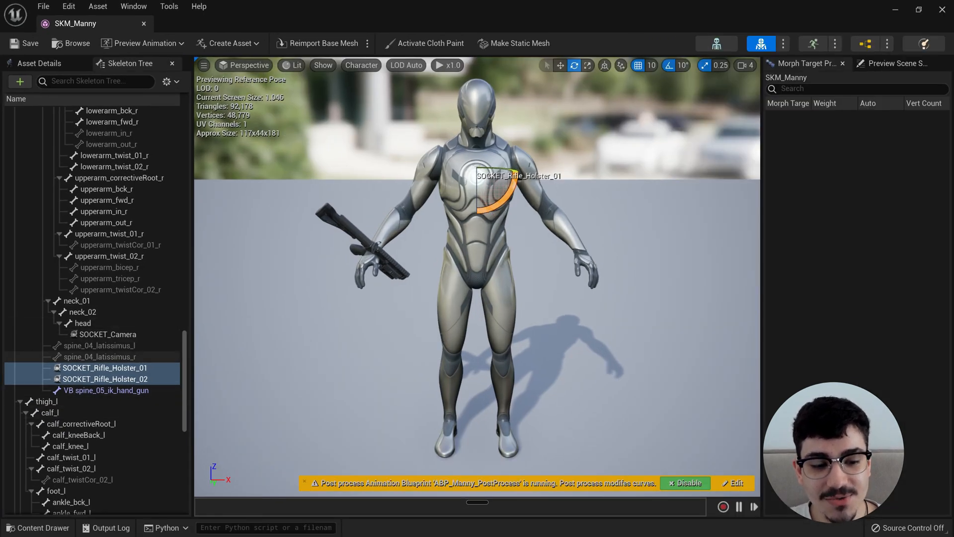
mouse_move(104, 378)
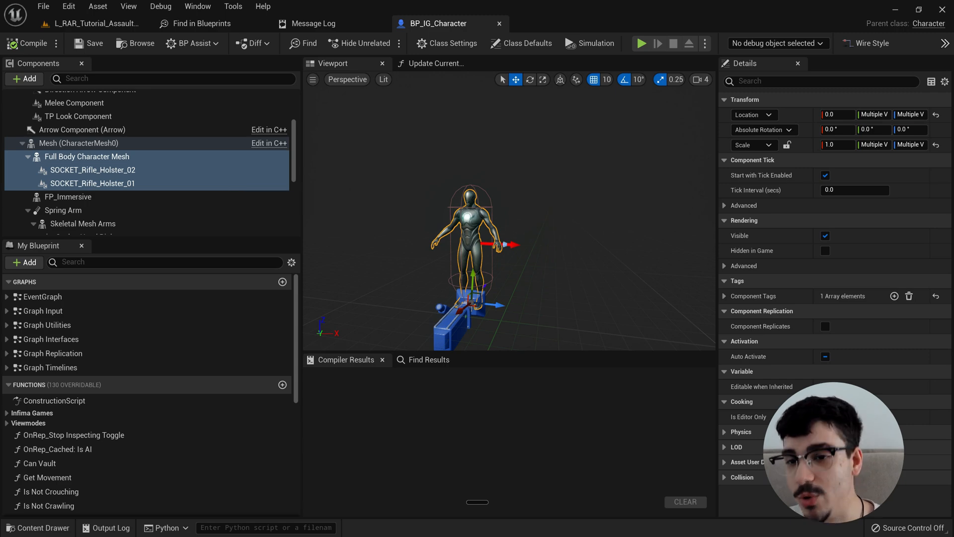
- Review the Custom Vector Spring Interp holster nodes in BP_IG_Character's Event Graph
click(41, 296)
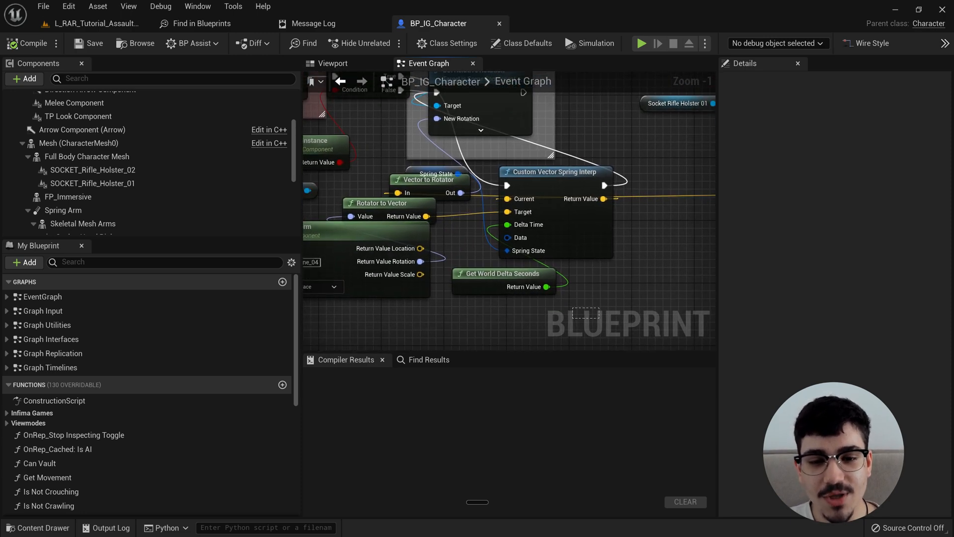
scroll(down, 3)
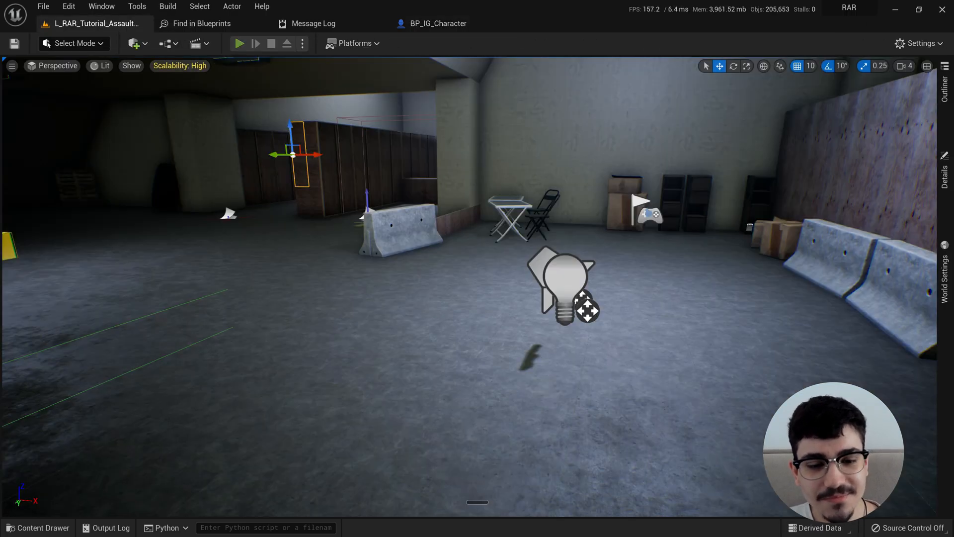
- Play the L_RAR_Tutorial level to shoot targets with the rifle holstered
click(239, 43)
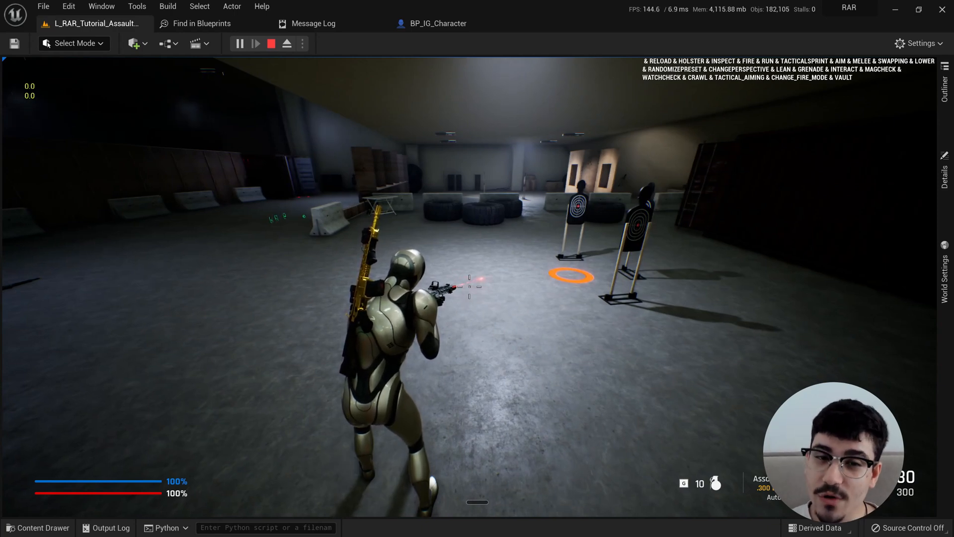
- Stop the play session and open the CR_Character control rig from the Content Drawer
click(271, 44)
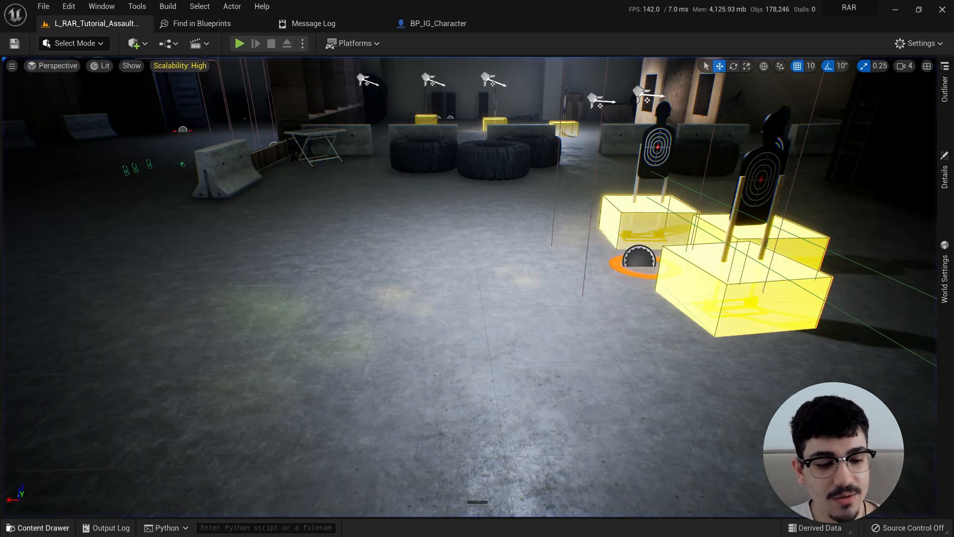
click(38, 528)
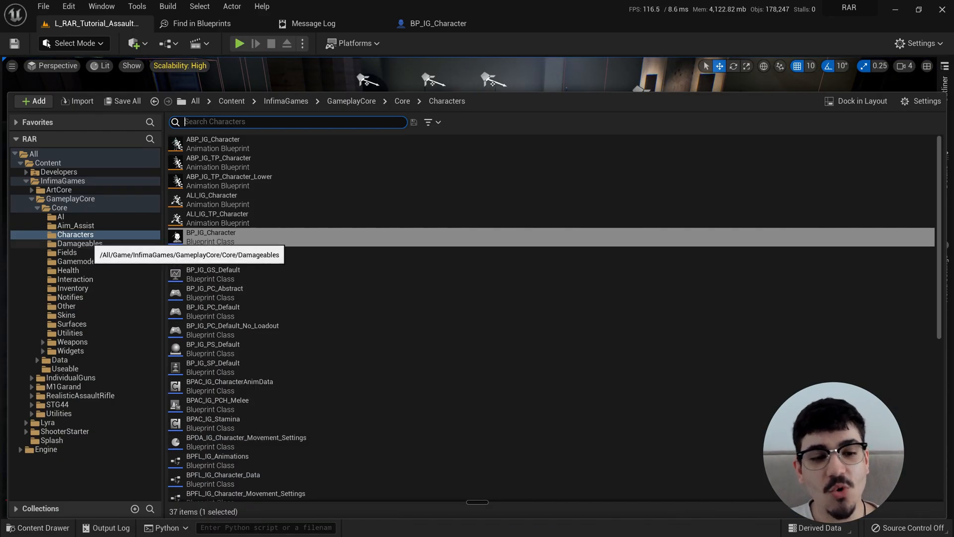
scroll(down, 3)
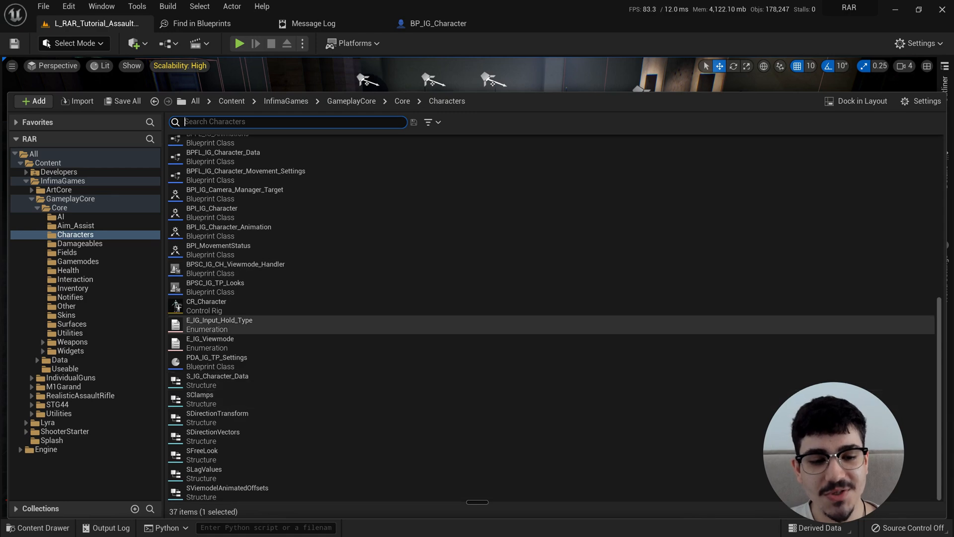
click(206, 305)
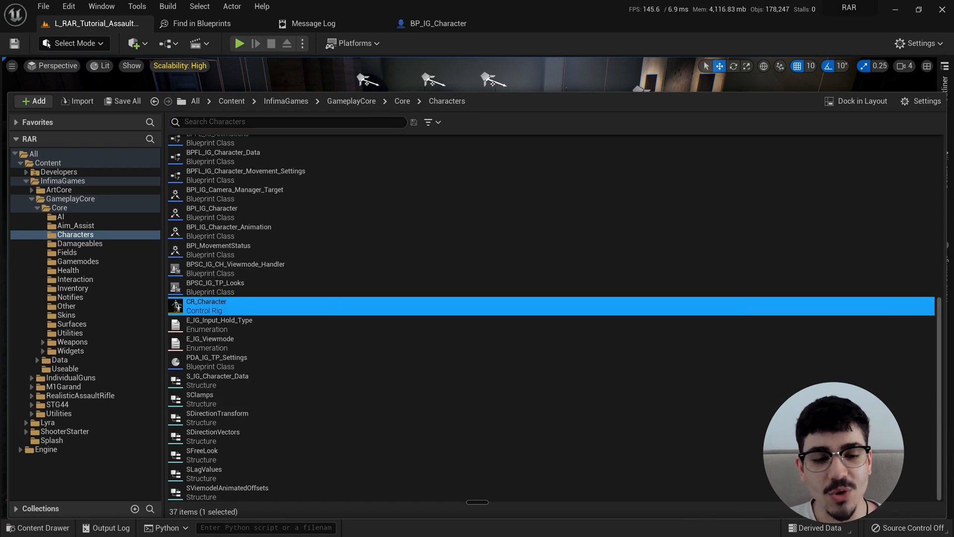
double_click(206, 304)
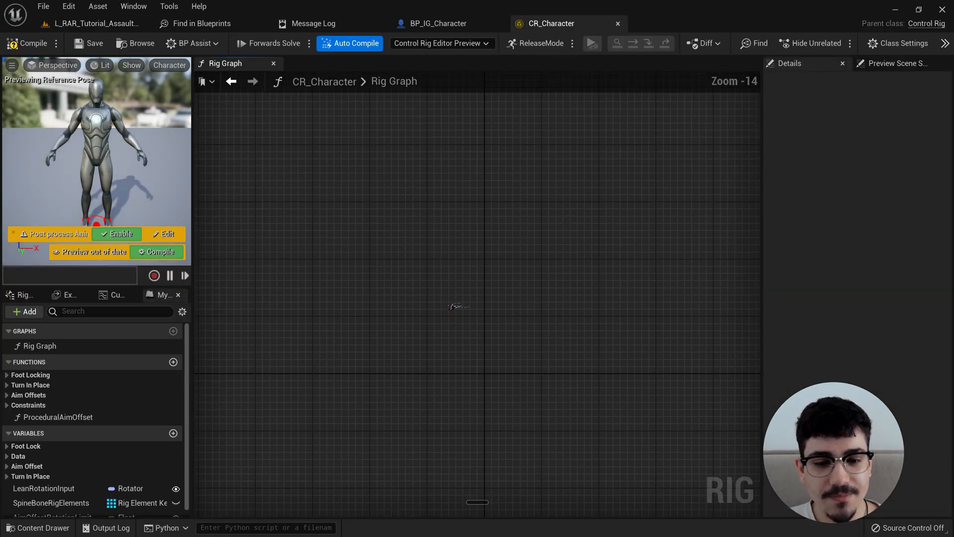
- Open the Fancy Foot Rotation function, then play the level again
scroll(up, 3)
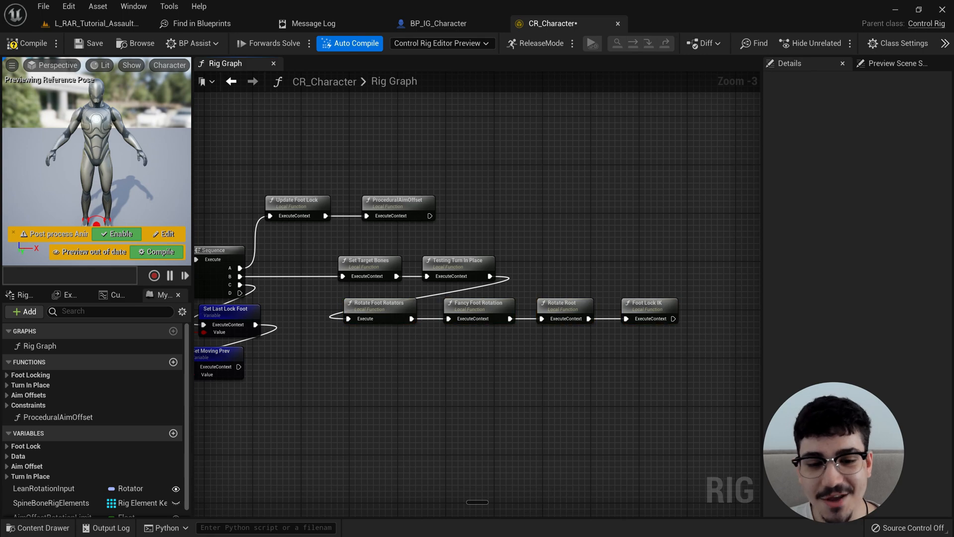
double_click(478, 305)
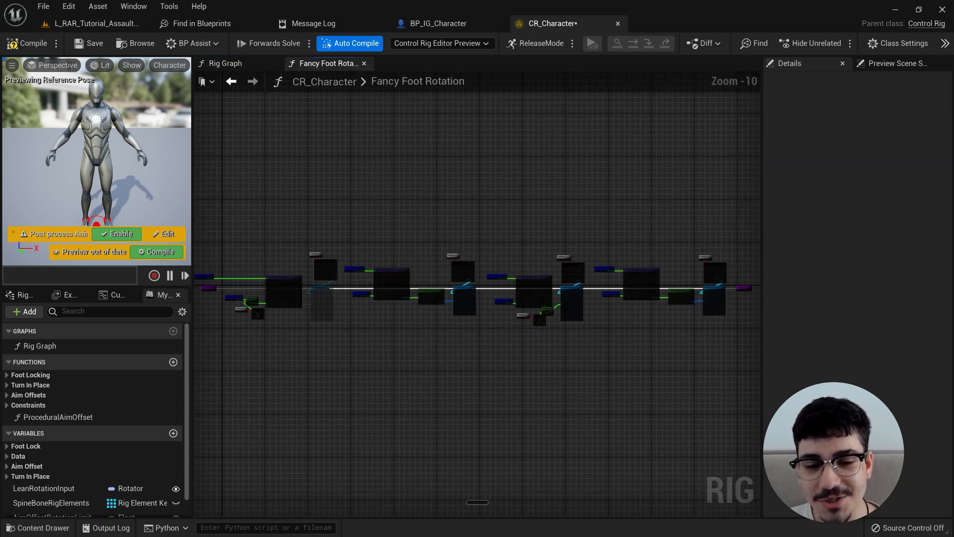
scroll(up, 3)
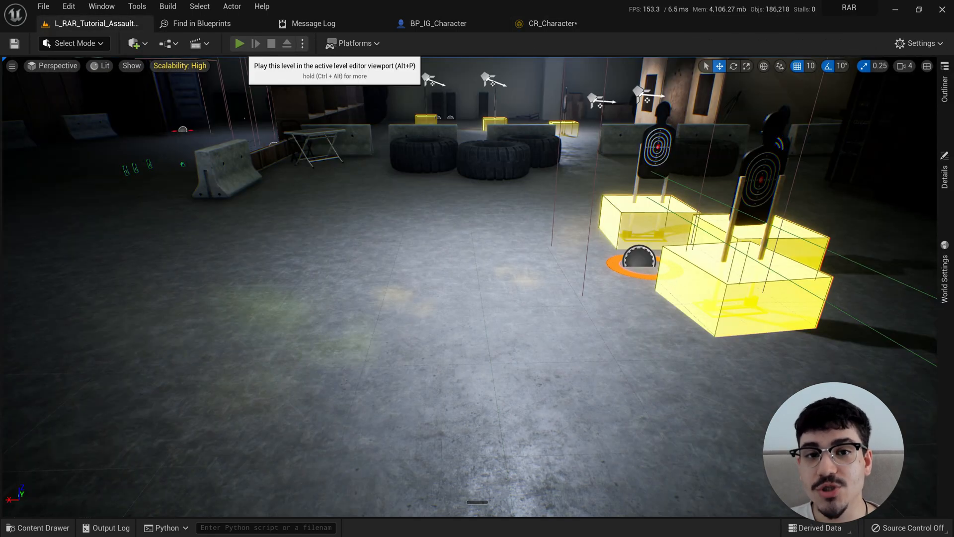
click(239, 43)
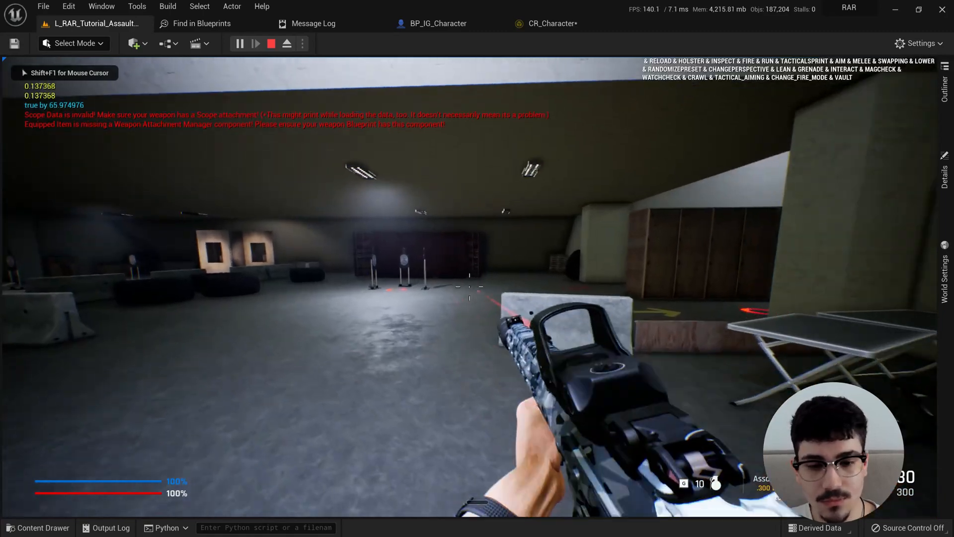